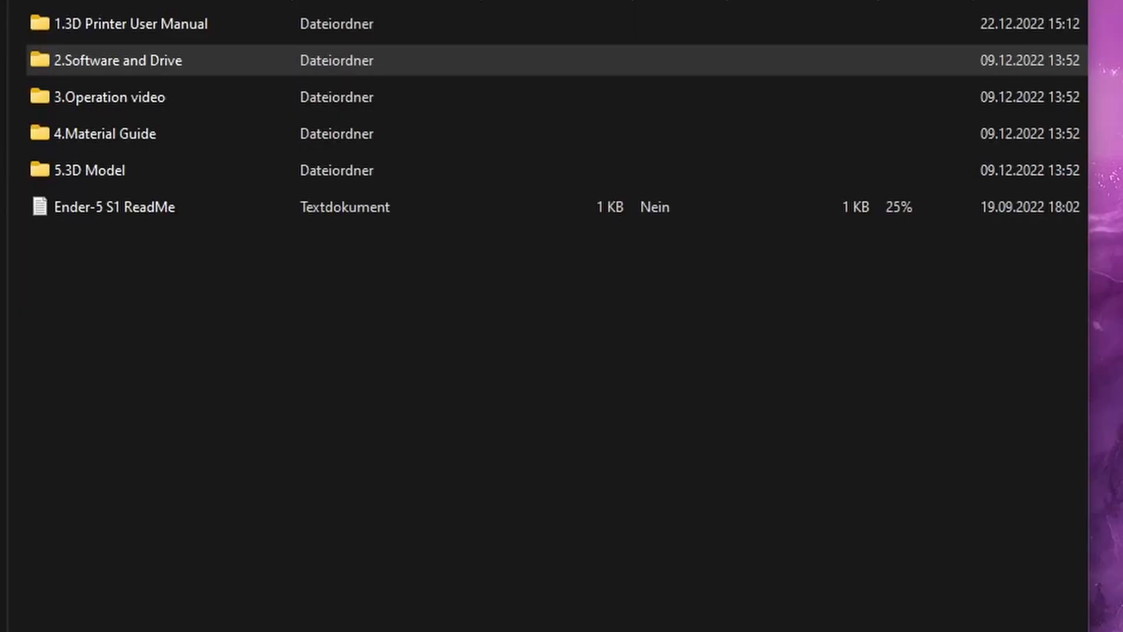
# - Run Creality_Slicer-ender5S1-4.8.2-build-73-win64 from the '2.Software and Drive' folder
pyautogui.doubleClick(118, 61)
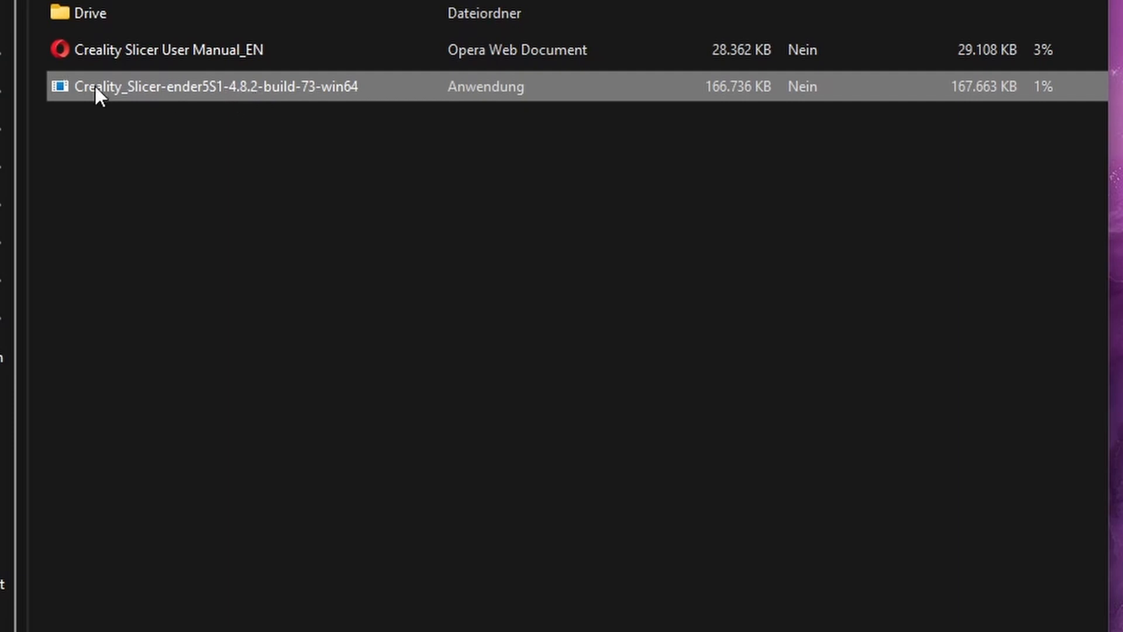
pyautogui.doubleClick(215, 86)
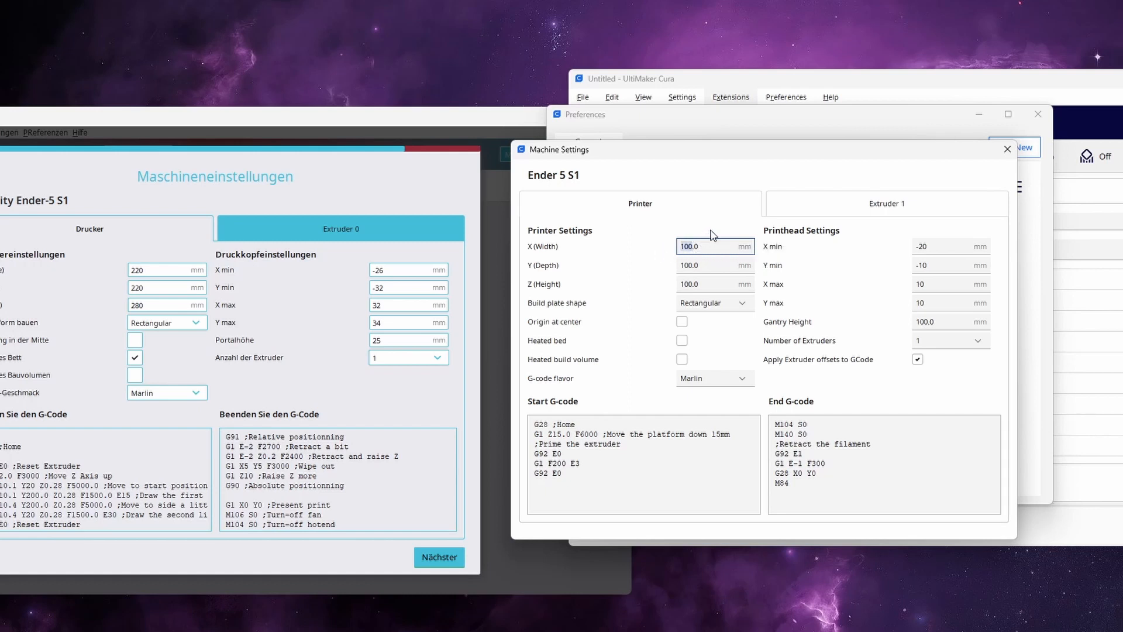
# - Enter X width 220.0, Y depth 220.0 and Z height 280 in Machine Settings
pyautogui.write('220.0')
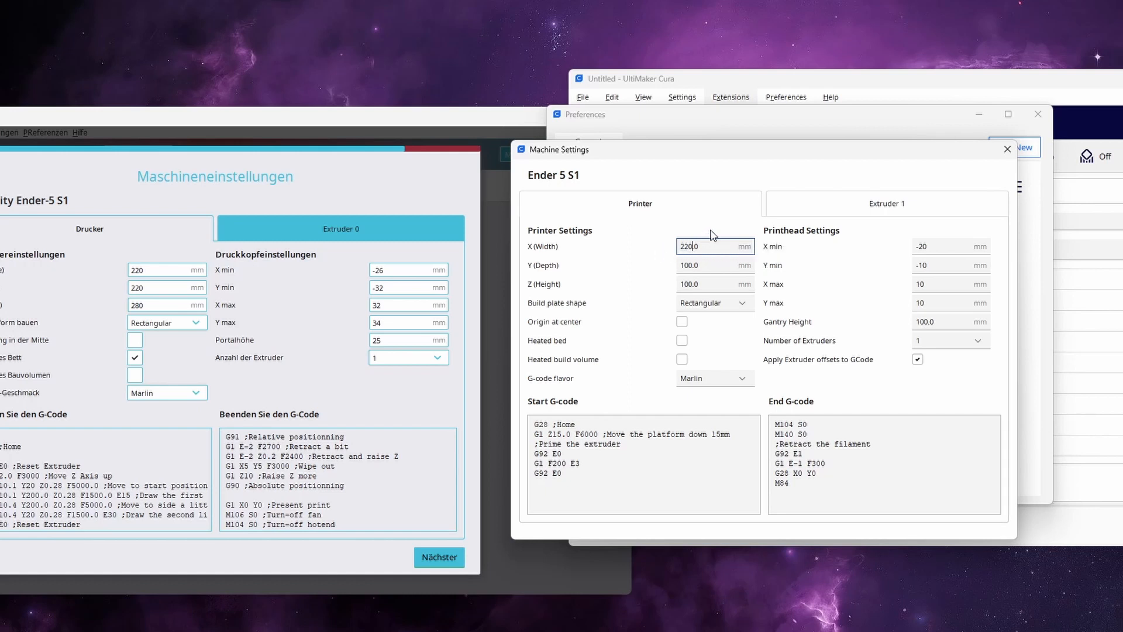
pyautogui.click(715, 265)
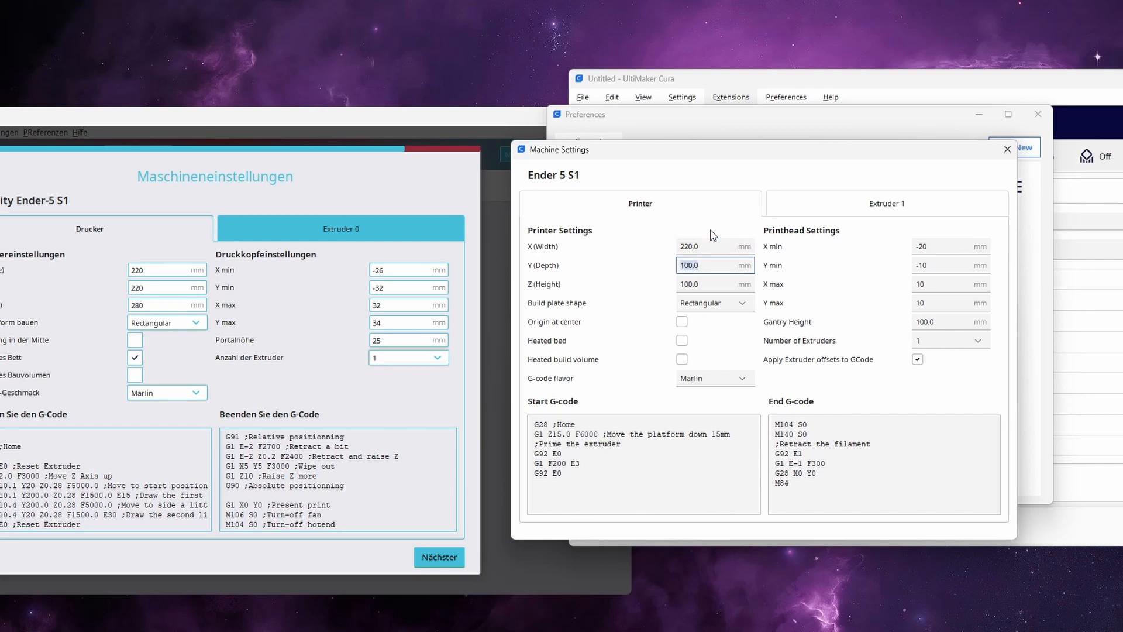
pyautogui.write('220.0')
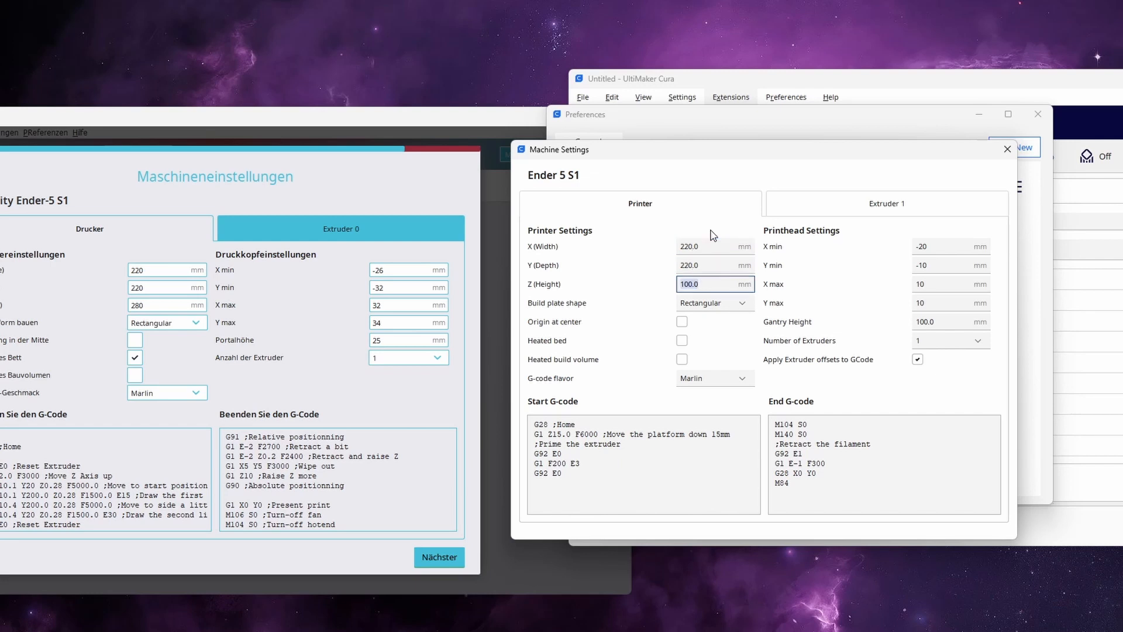
pyautogui.write('280')
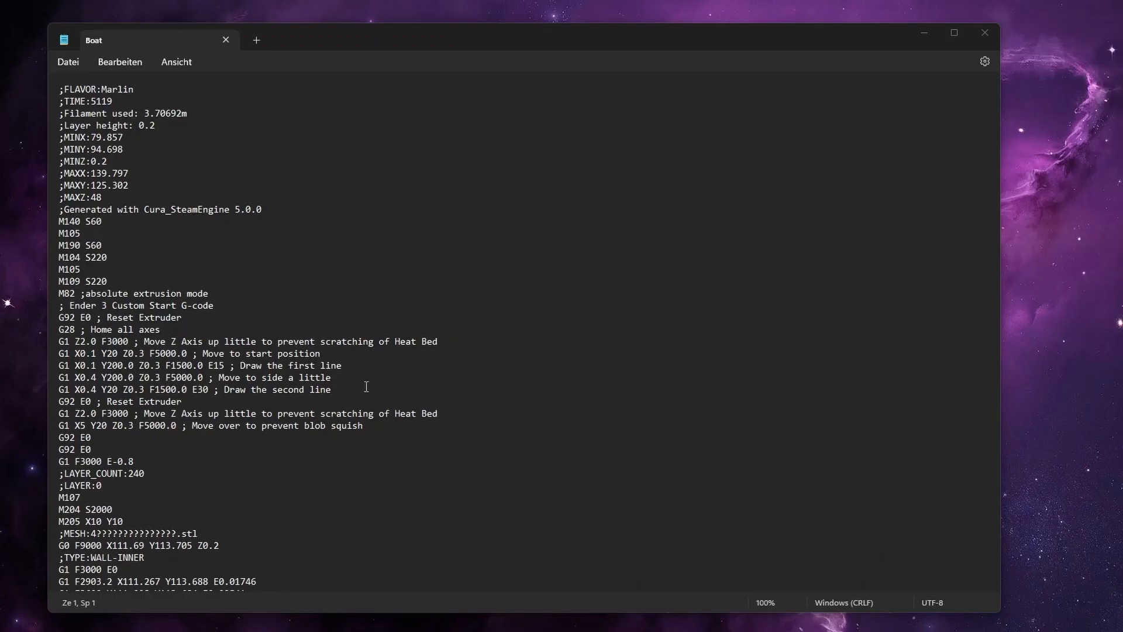
pyautogui.moveTo(65, 209)
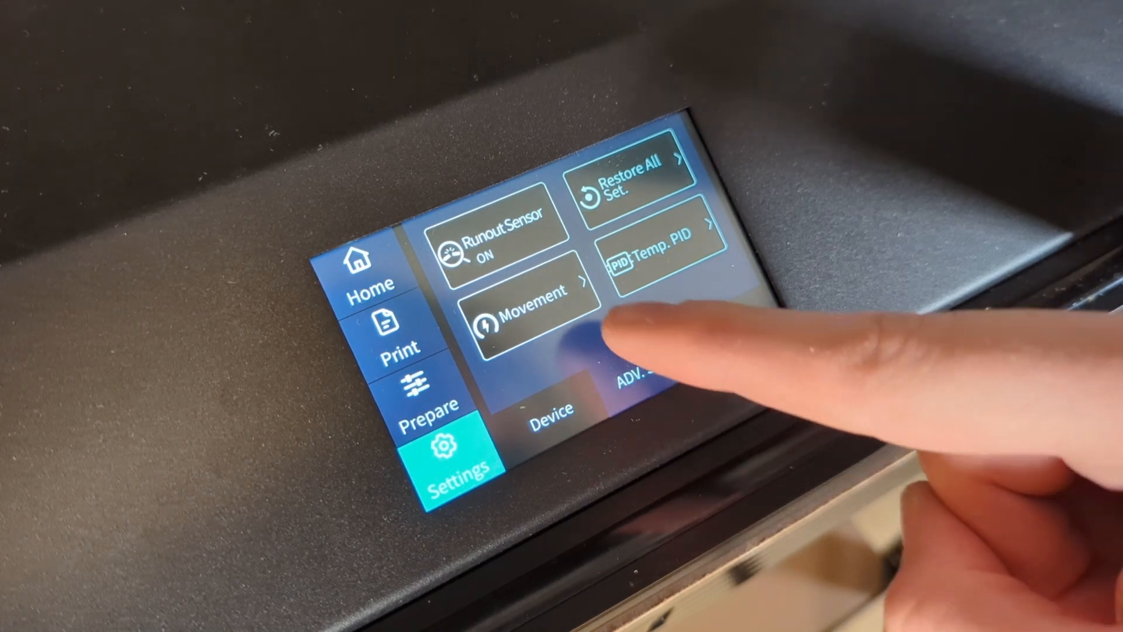
# - Set the nozzle temperature to 210 from the preparation page
pyautogui.click(534, 301)
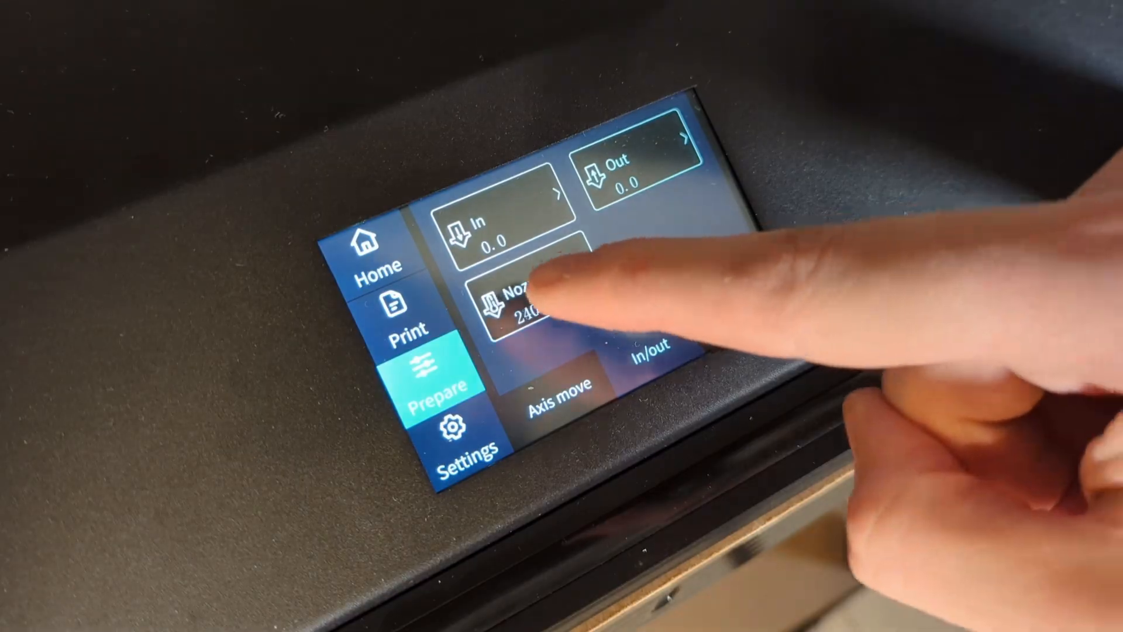
pyautogui.click(534, 300)
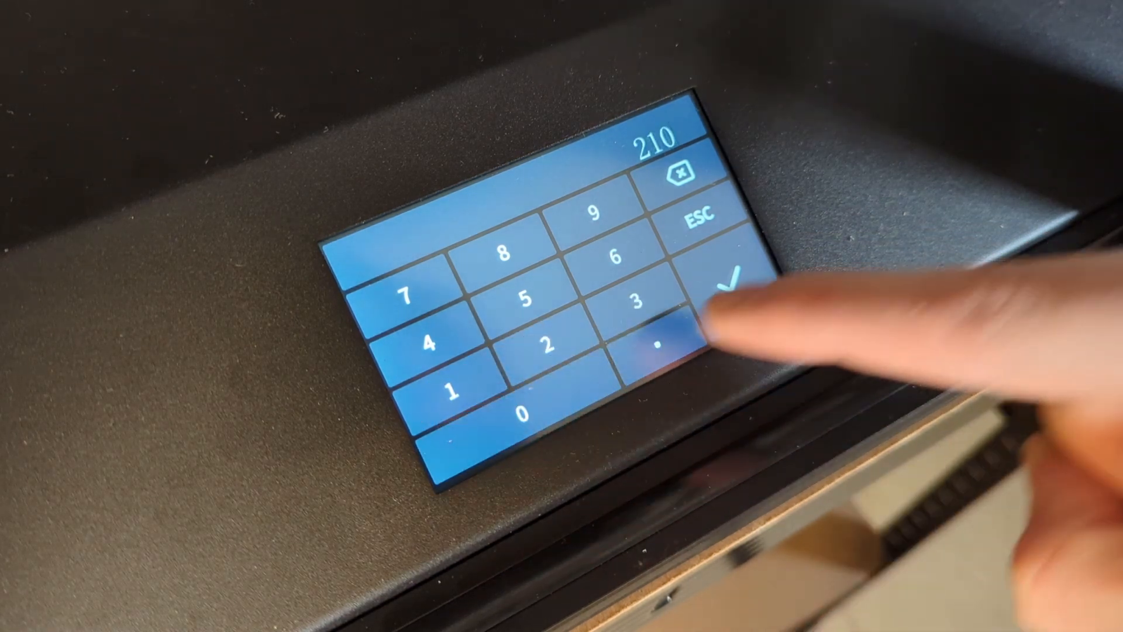
pyautogui.click(730, 271)
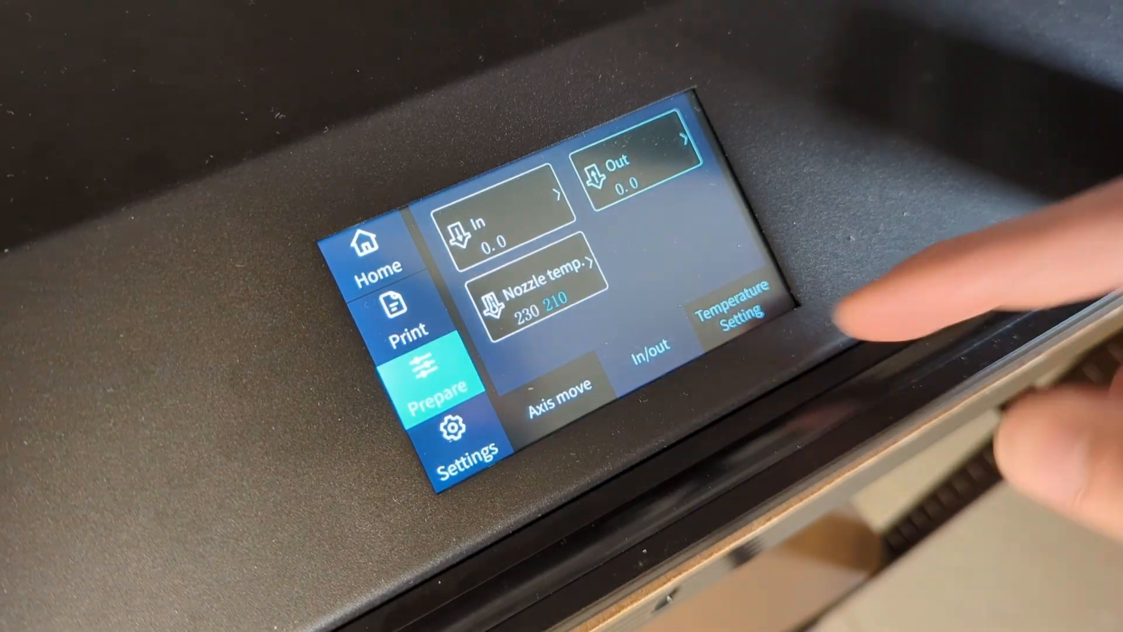
pyautogui.click(730, 308)
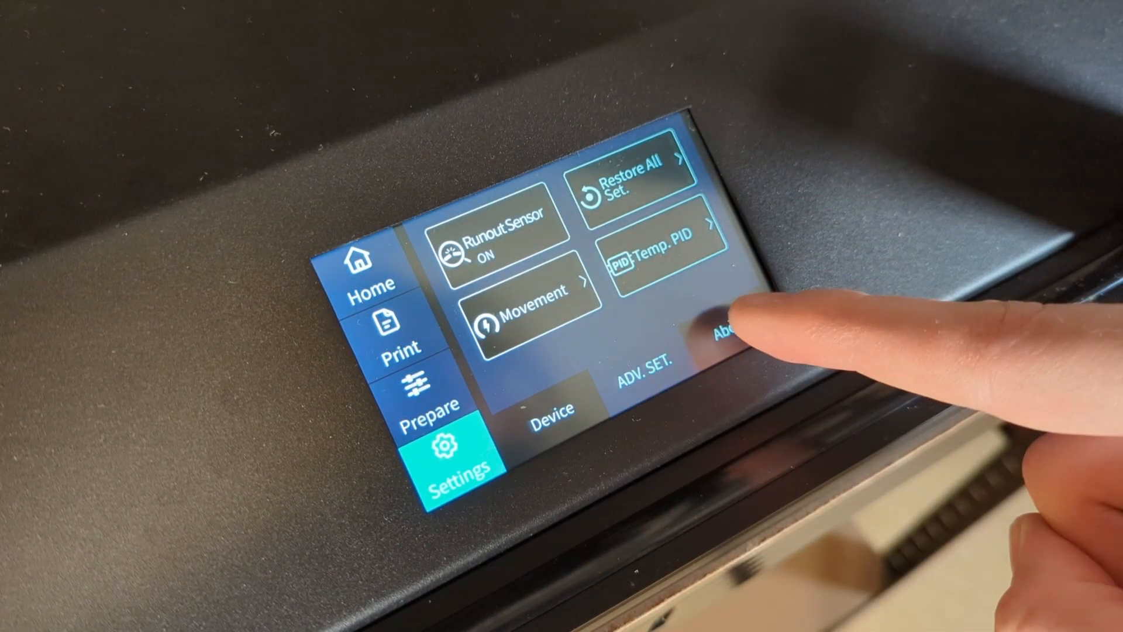
# - Check the printer's model and firmware details, then show the In/out feed controls
pyautogui.click(731, 322)
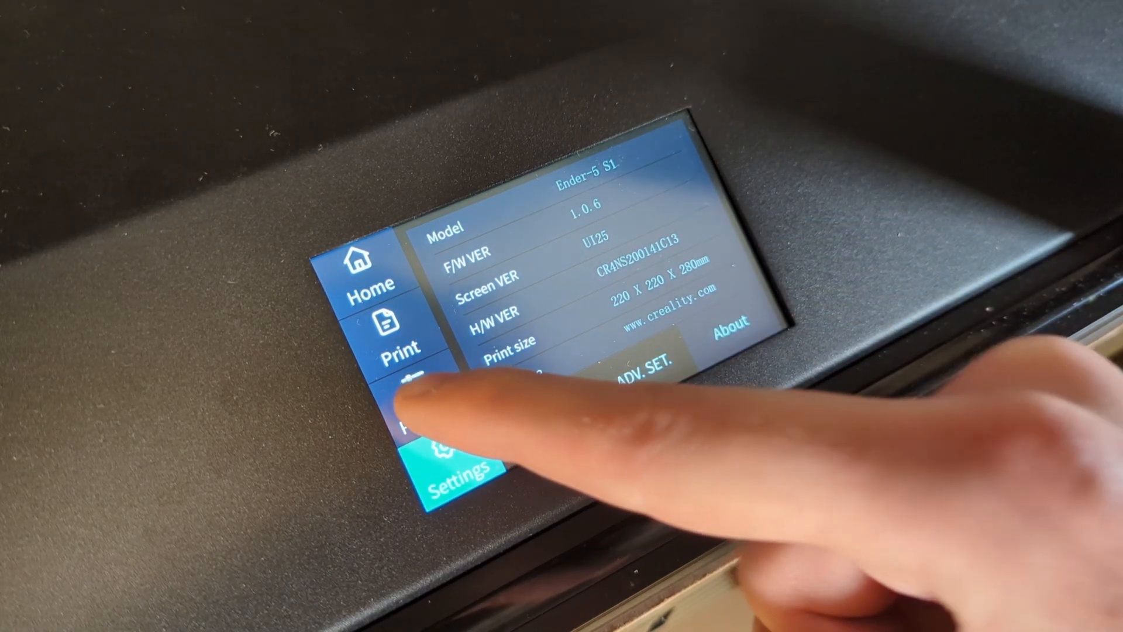
pyautogui.click(403, 397)
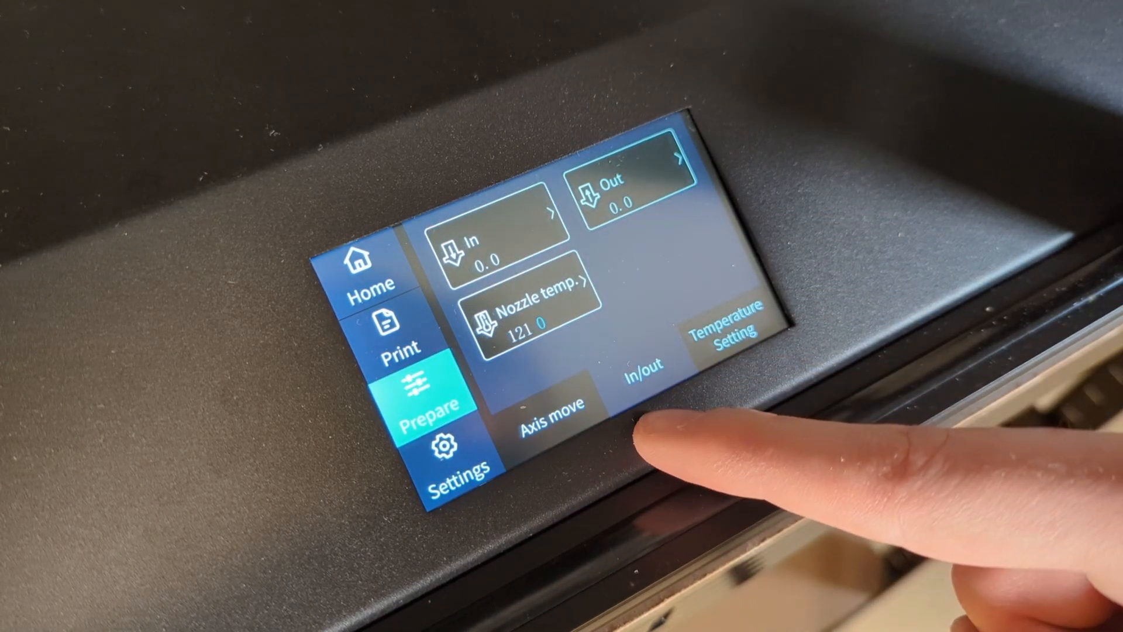
pyautogui.click(727, 327)
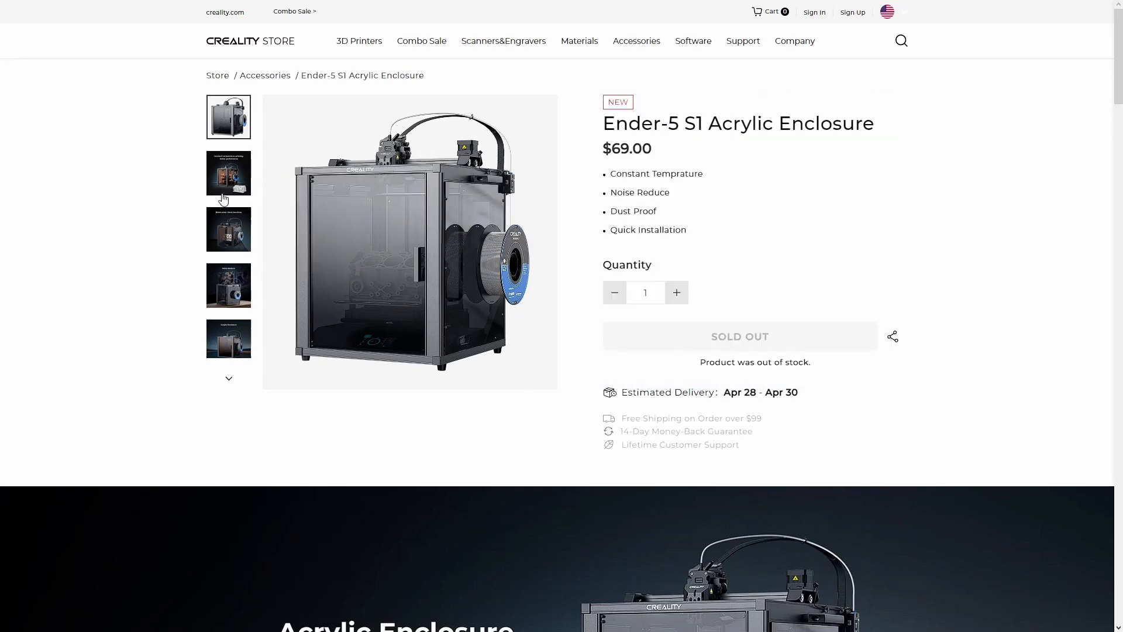
# - View another Acrylic Enclosure photo from the left thumbnail strip
pyautogui.click(229, 247)
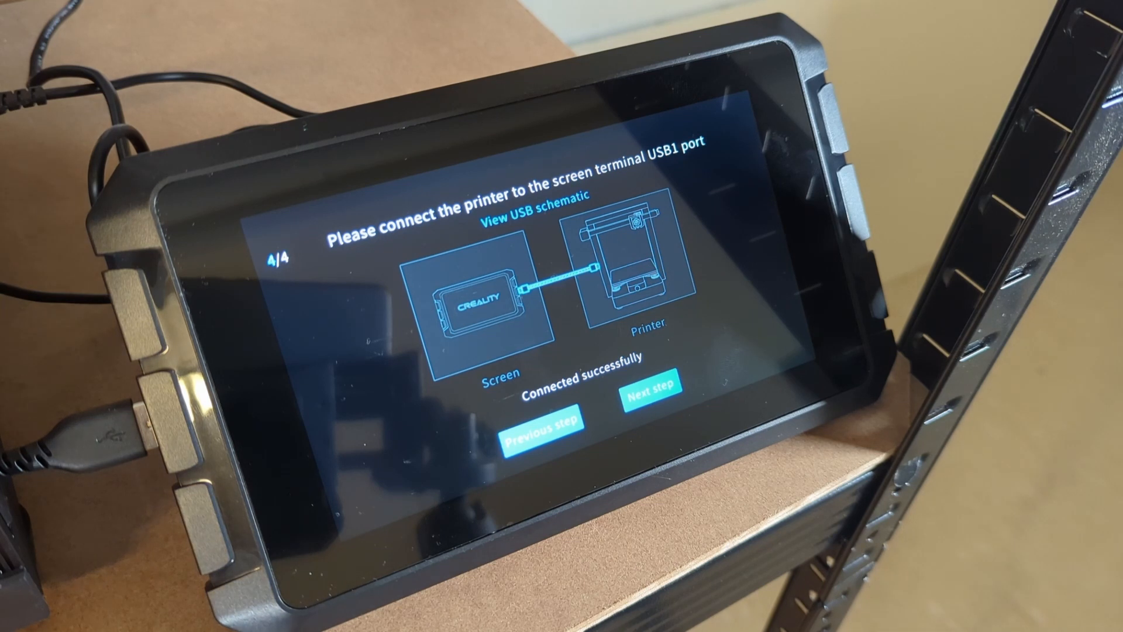
# - Continue past the USB connection and firmware flash screens and start the self-test
pyautogui.click(647, 379)
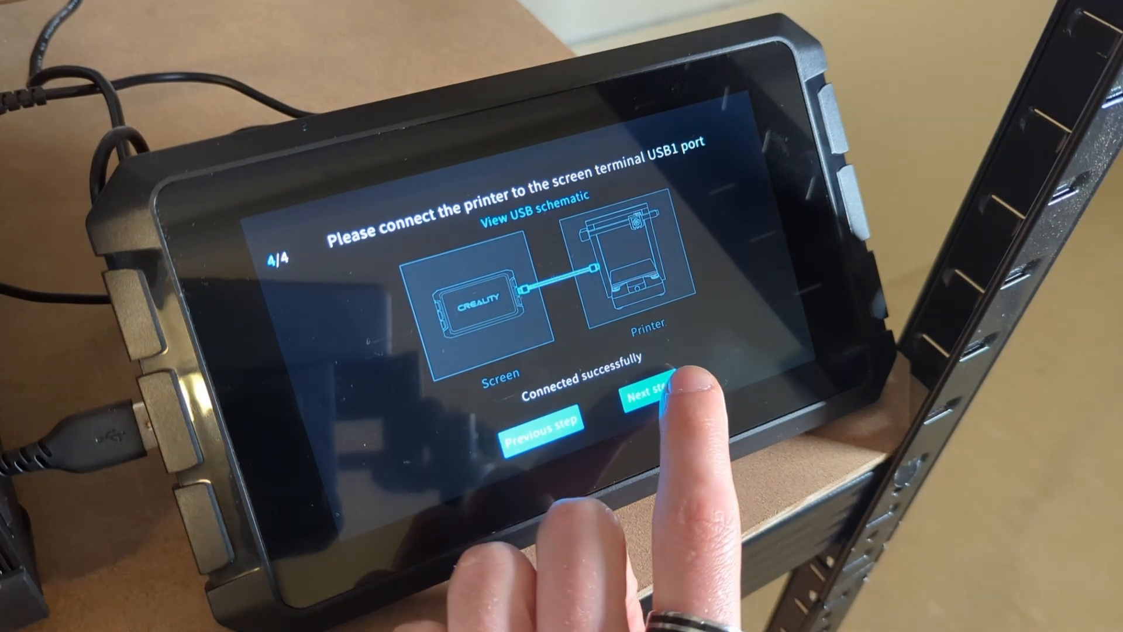
pyautogui.click(645, 396)
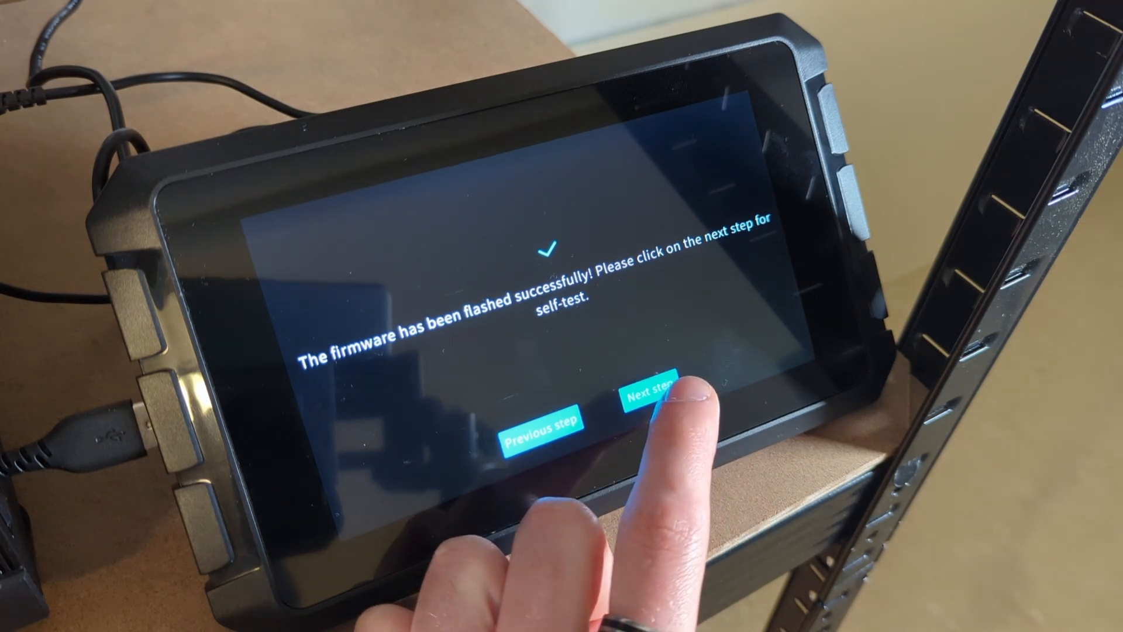
pyautogui.click(646, 395)
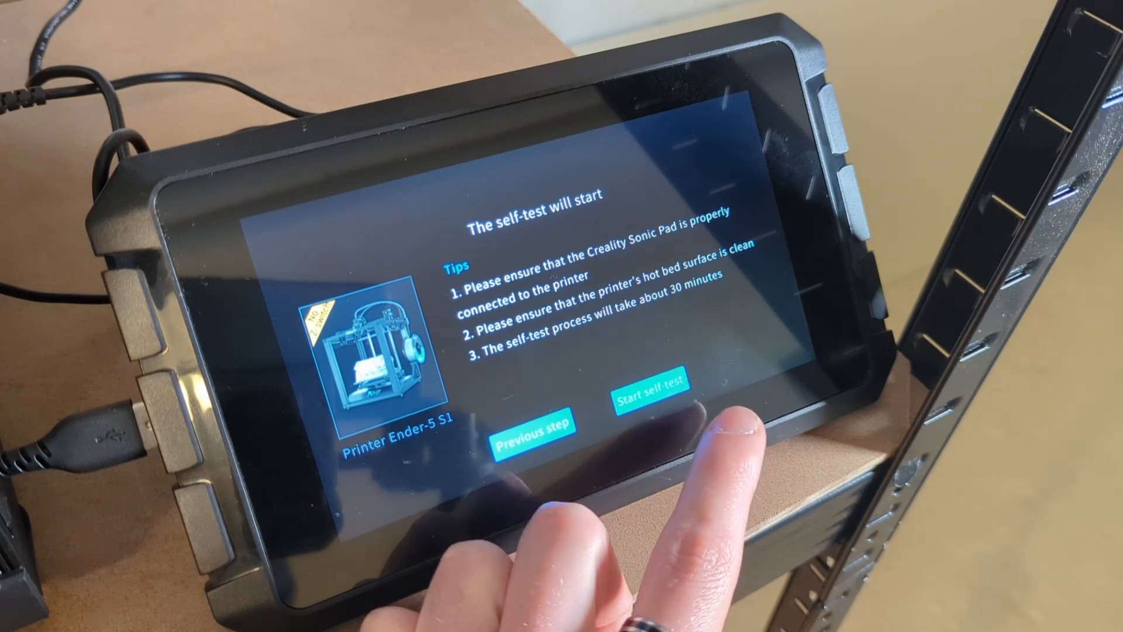
pyautogui.click(647, 387)
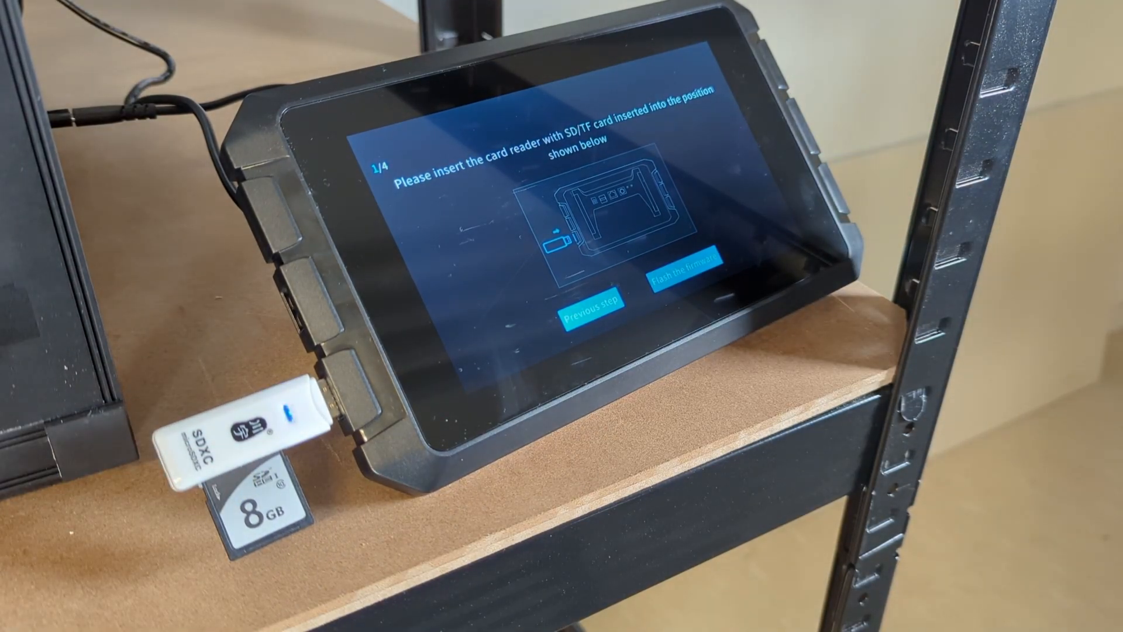
# - Choose Flash the firmware on wizard step 1/4
pyautogui.click(691, 279)
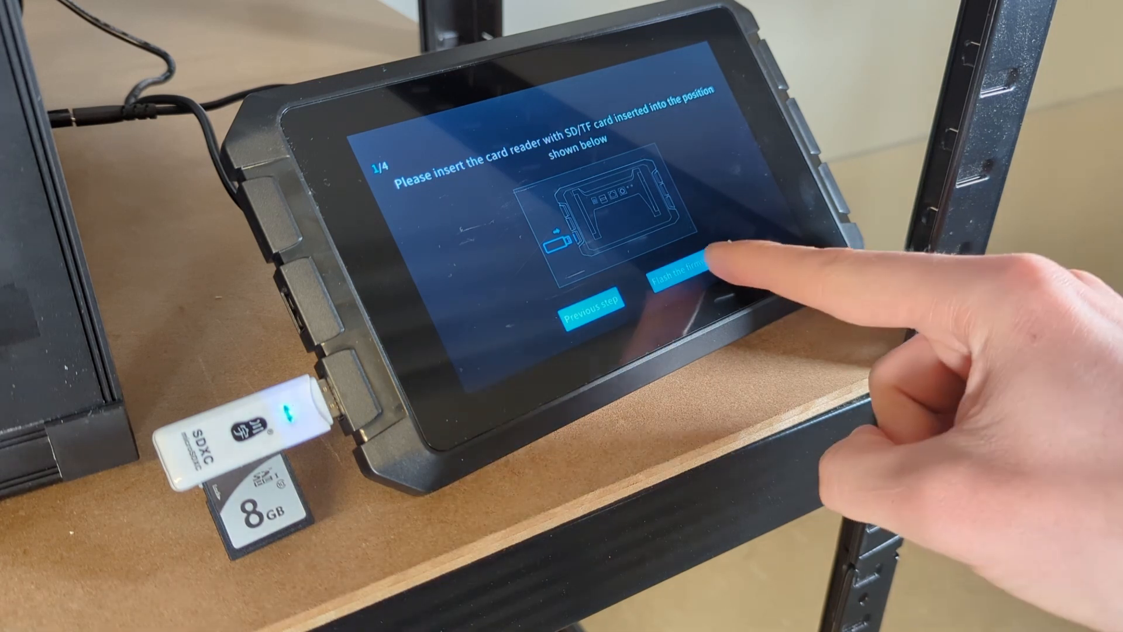
pyautogui.click(692, 285)
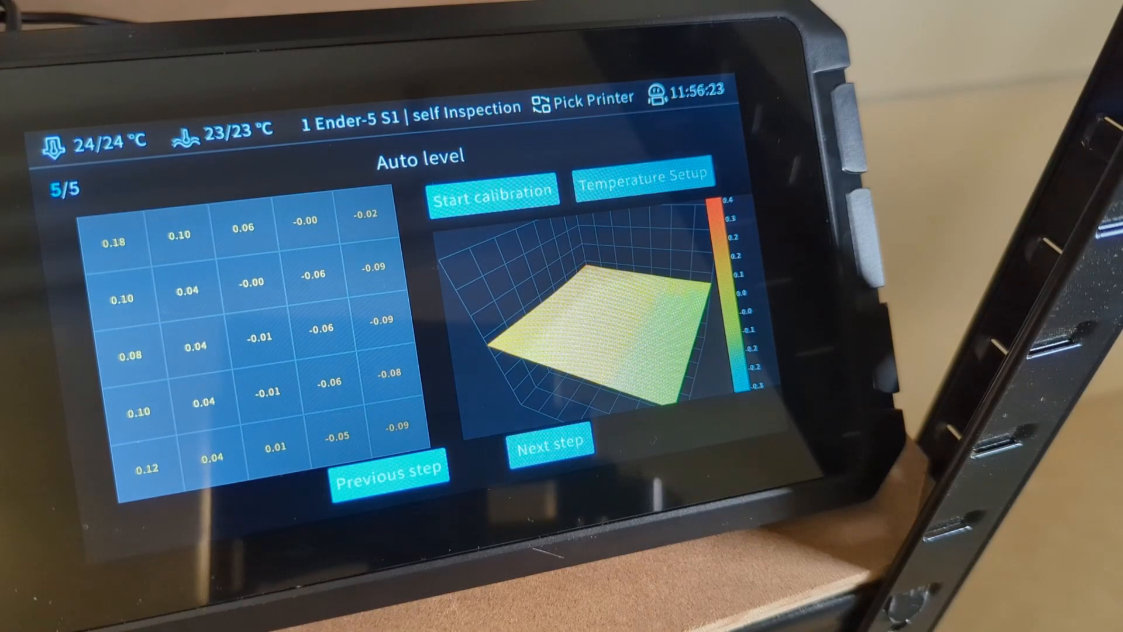
# - Accept the 5×5 bed mesh and choose Start your experience
pyautogui.click(548, 444)
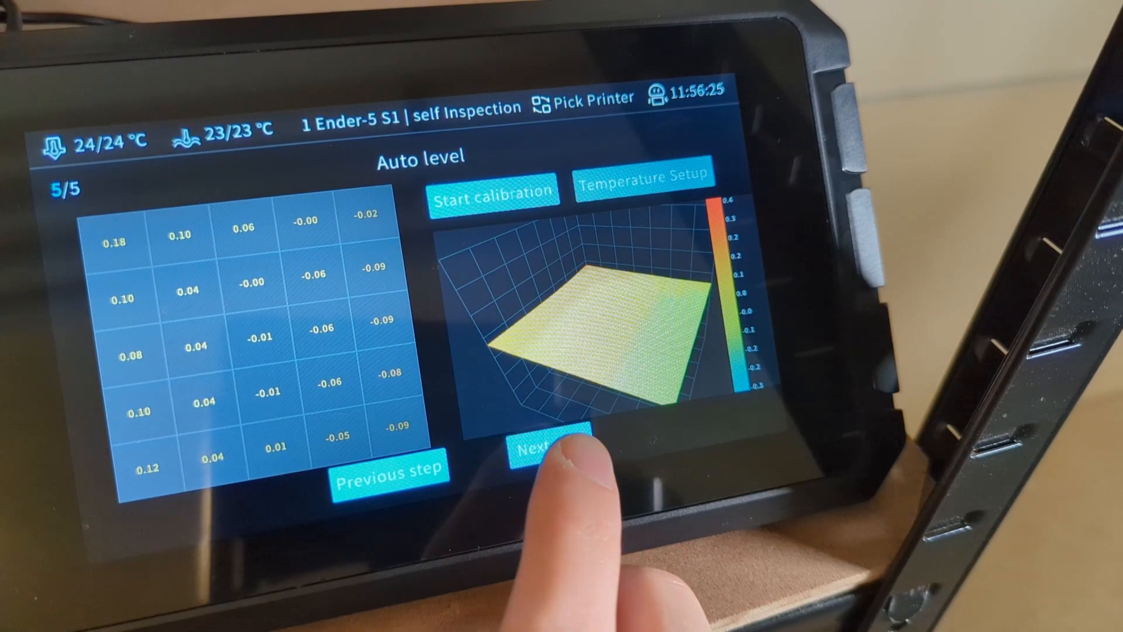
pyautogui.click(551, 445)
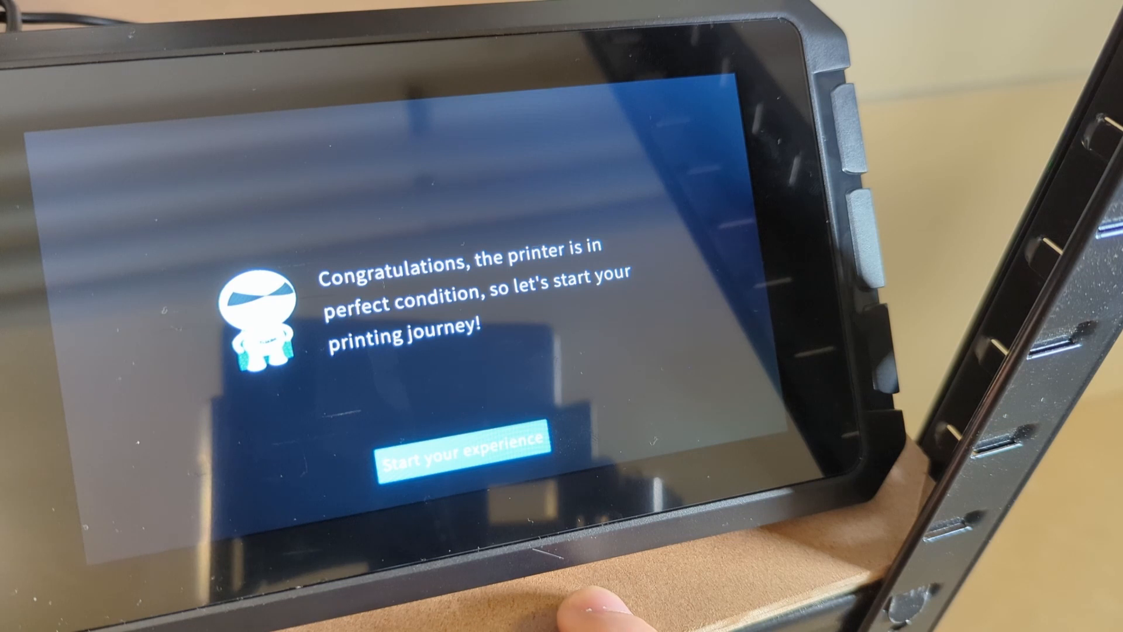
pyautogui.click(462, 460)
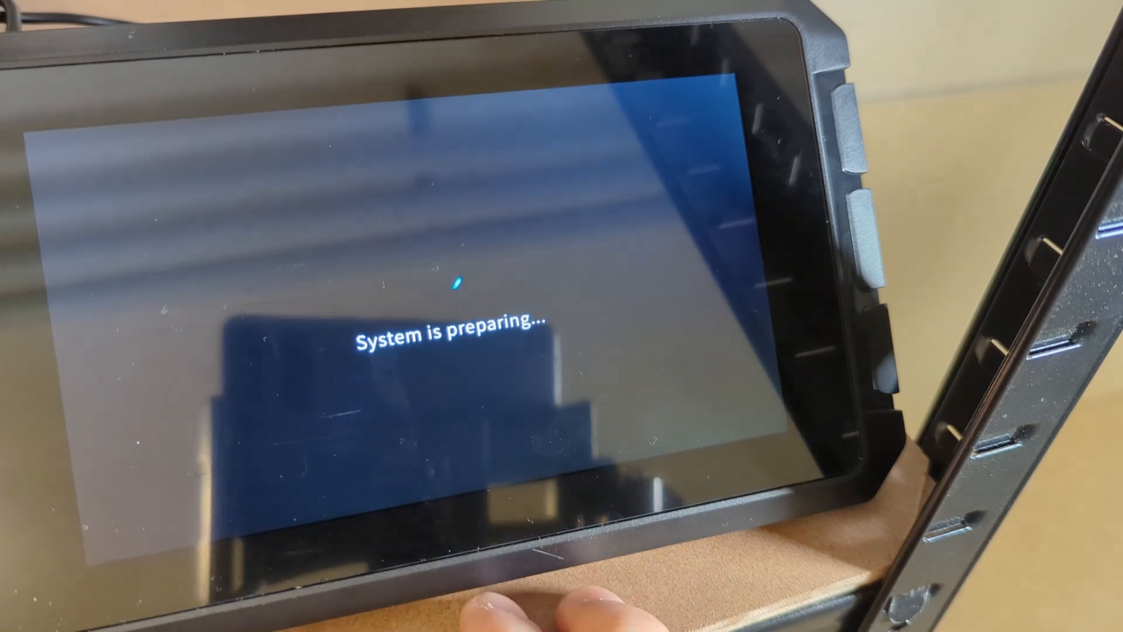